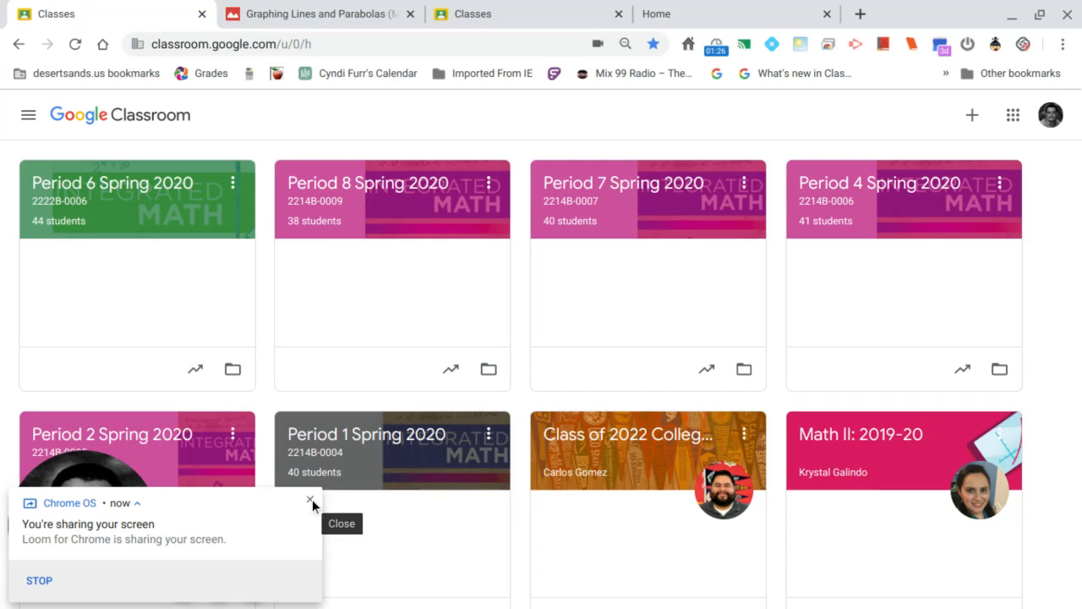
View the Graphing Lines and Parabolas assignment instructions in Period 1 Spring 2020.
{"action": "left_click", "coordinate": [311, 500]}
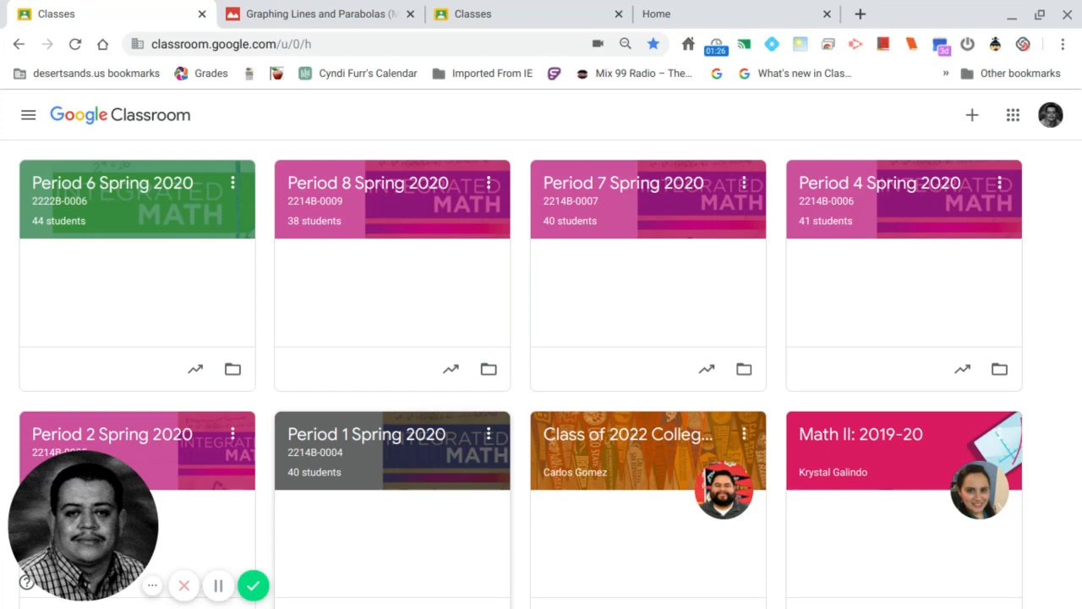
{"action": "mouse_move", "coordinate": [365, 433]}
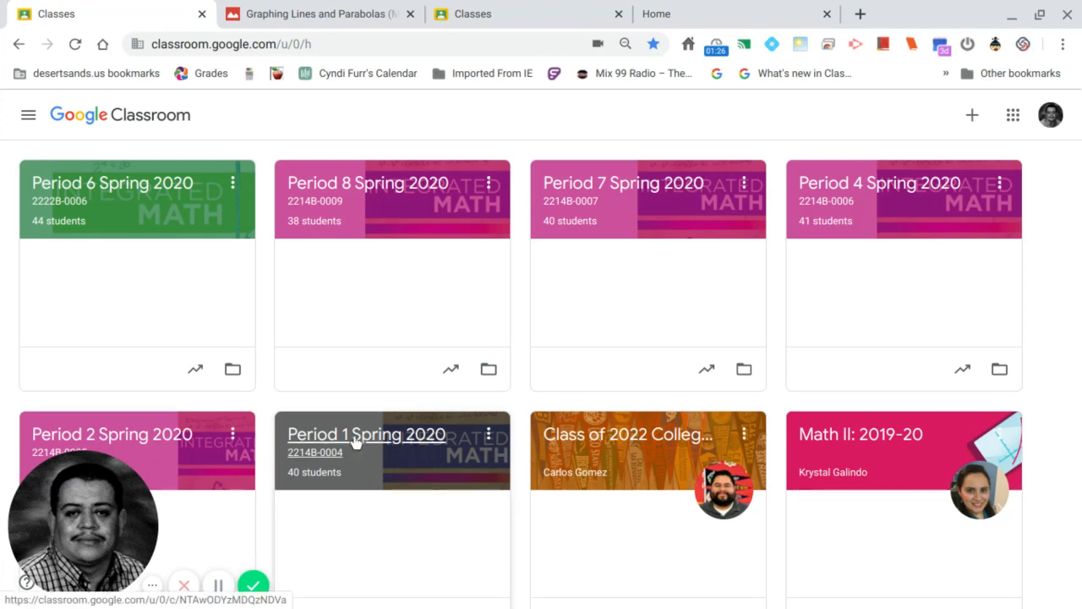
{"action": "left_click", "coordinate": [365, 433]}
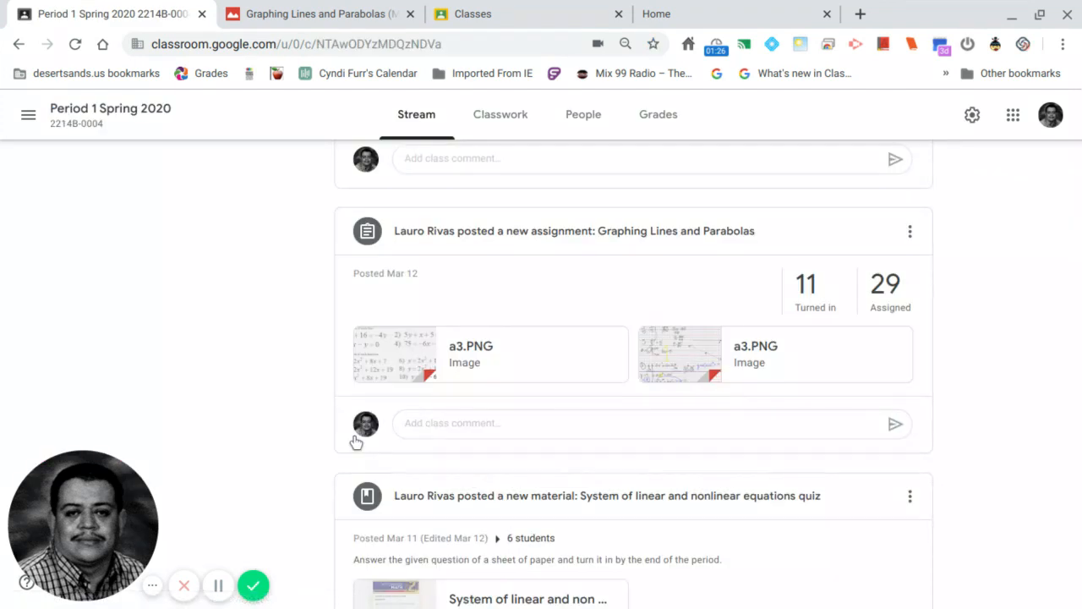
{"action": "mouse_move", "coordinate": [551, 350]}
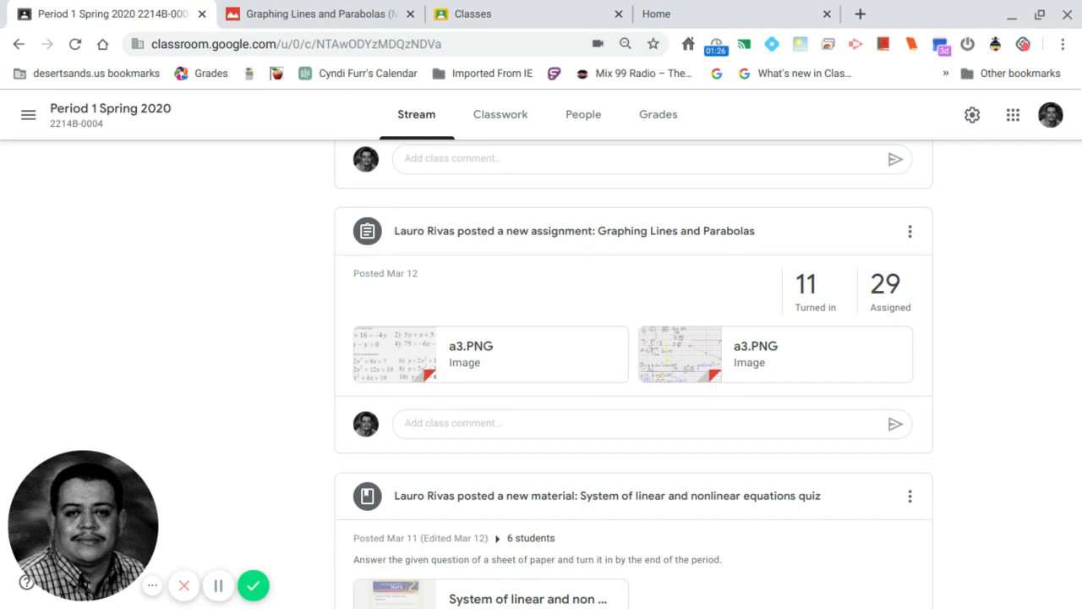
{"action": "mouse_move", "coordinate": [558, 240]}
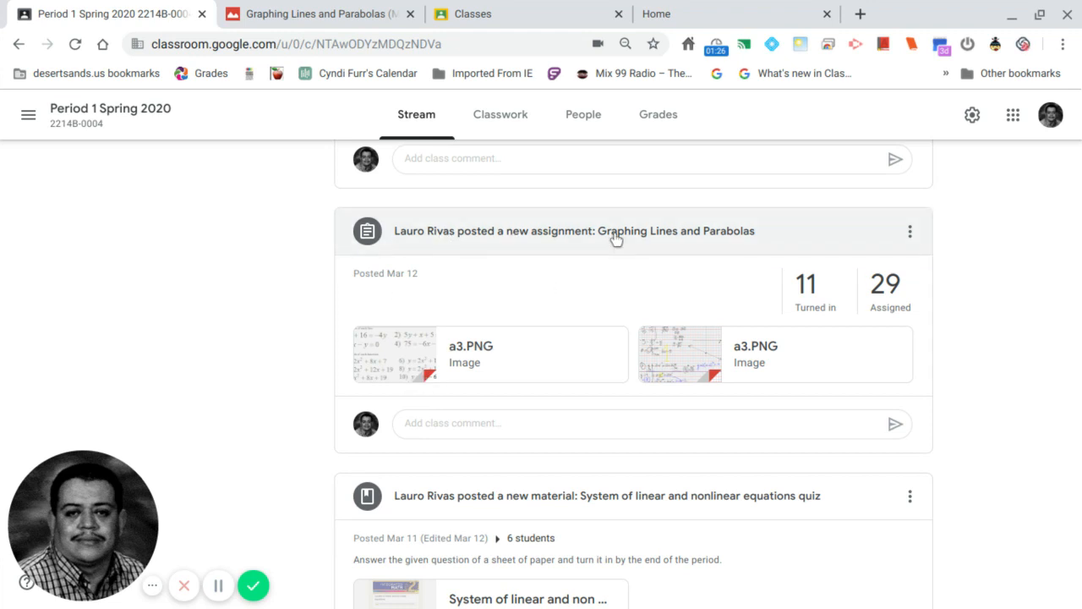
{"action": "left_click", "coordinate": [615, 230]}
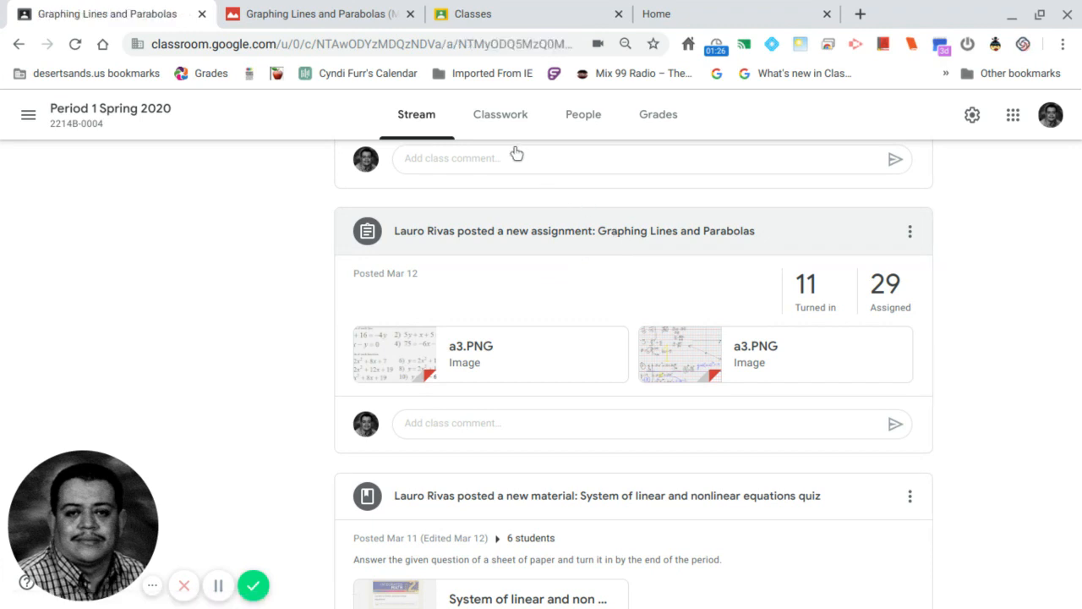
{"action": "left_click", "coordinate": [575, 230]}
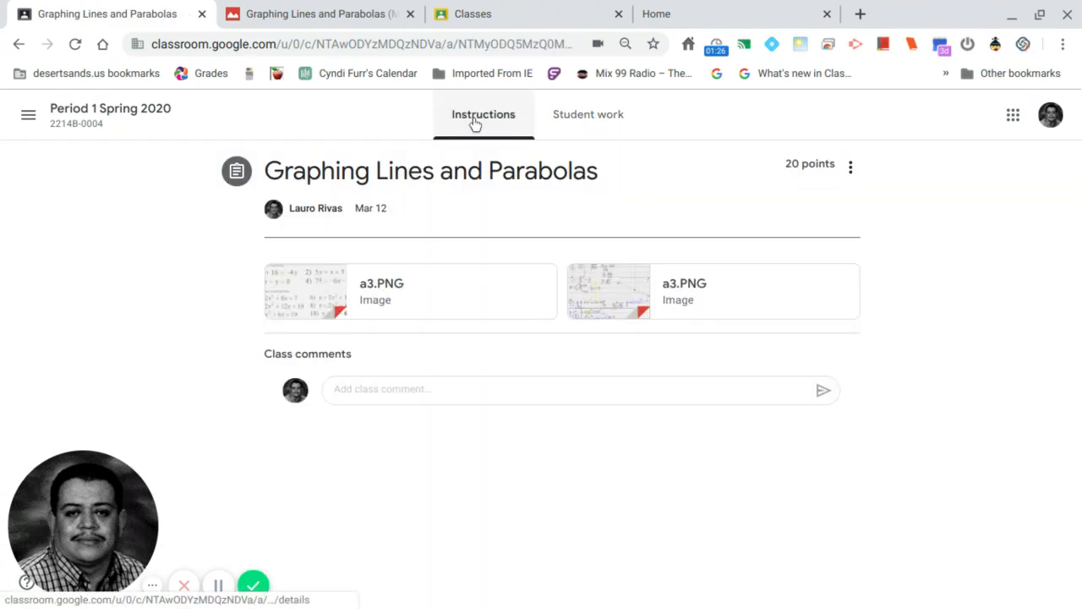
{"action": "mouse_move", "coordinate": [589, 115]}
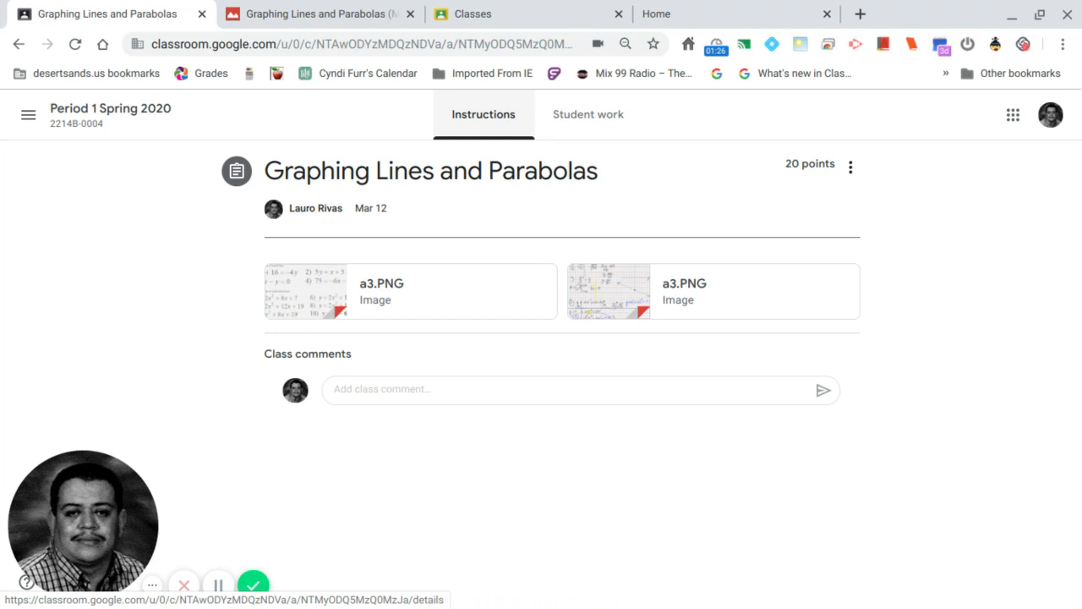
Switch to the student account's class list.
{"action": "left_click", "coordinate": [474, 14]}
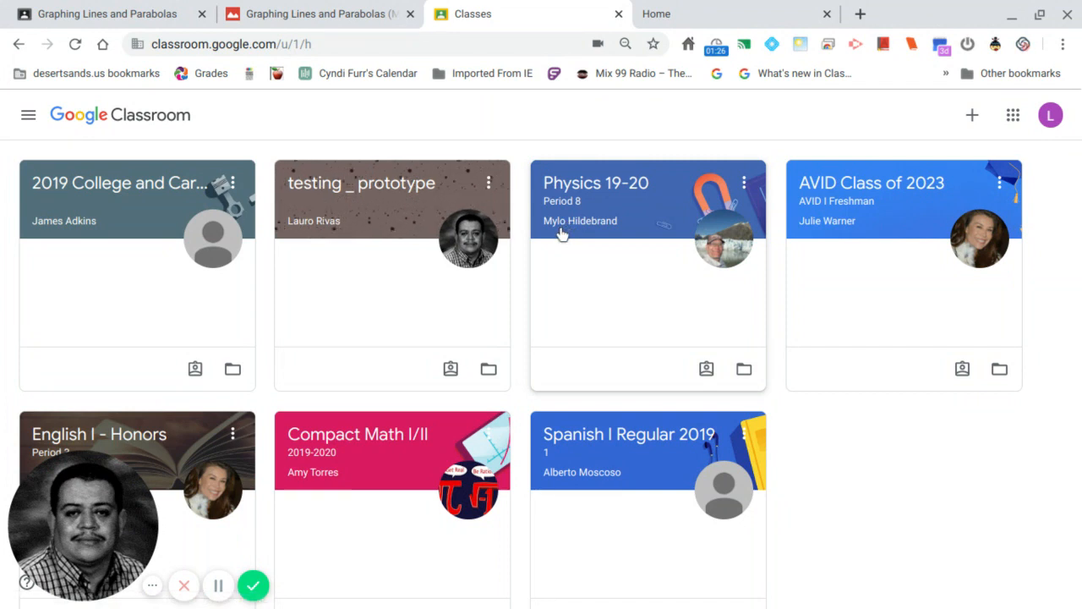
{"action": "mouse_move", "coordinate": [362, 183]}
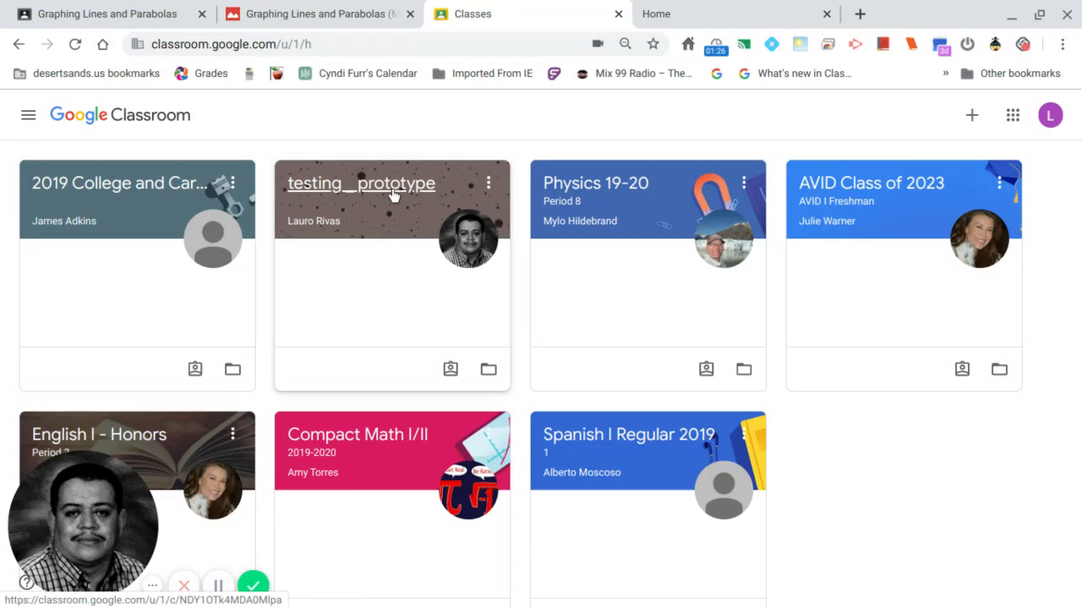
Browse the testing _ prototype stream and open the Solving Systems of equations 4/30 post.
{"action": "left_click", "coordinate": [362, 183]}
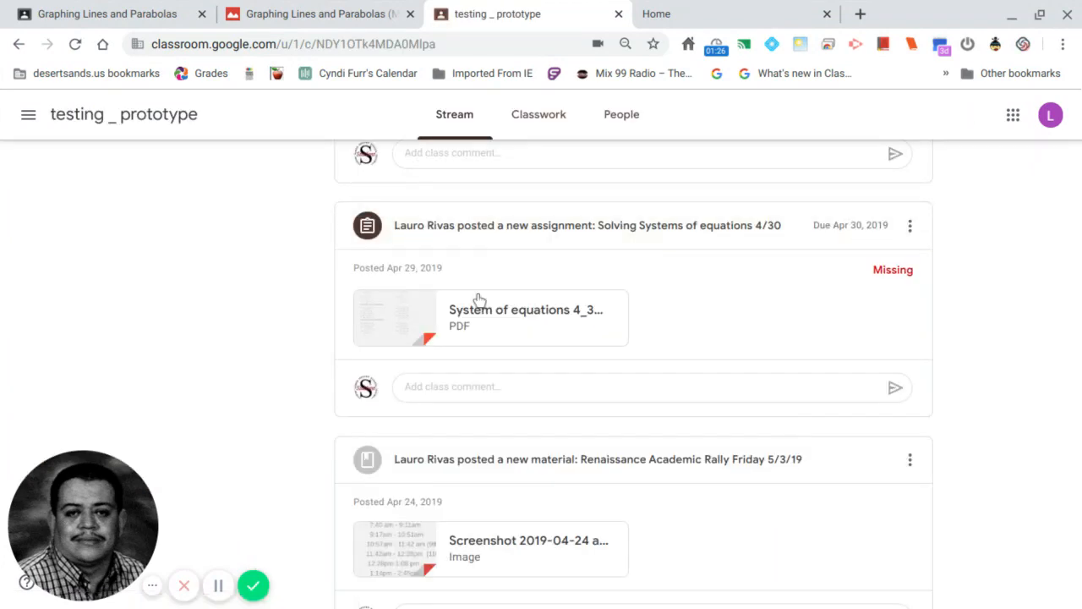
{"action": "scroll", "scroll_direction": "down", "scroll_amount": 3}
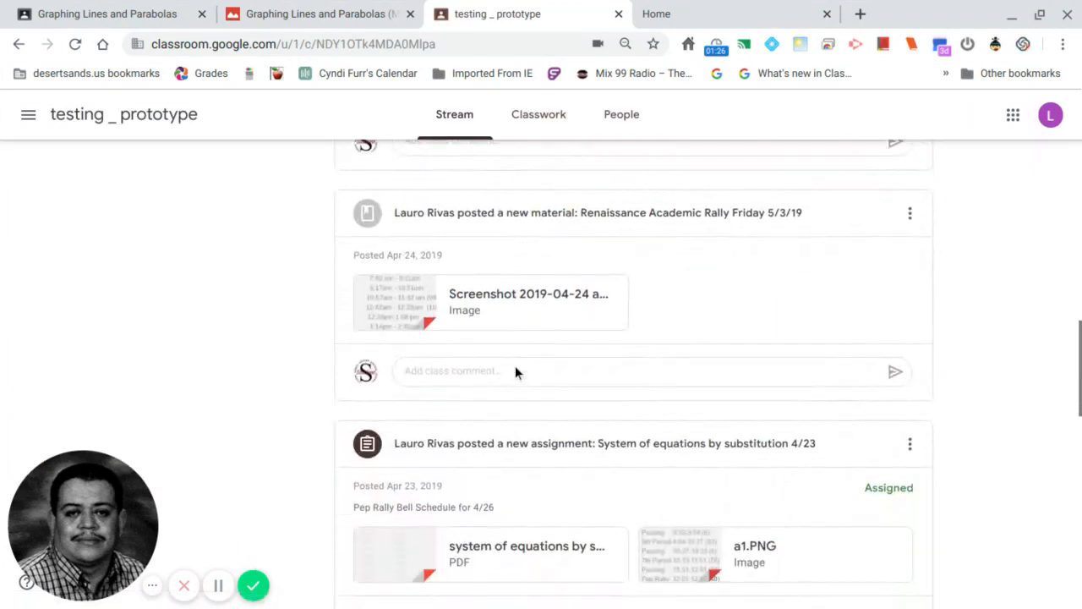
{"action": "scroll", "scroll_direction": "down", "scroll_amount": 3}
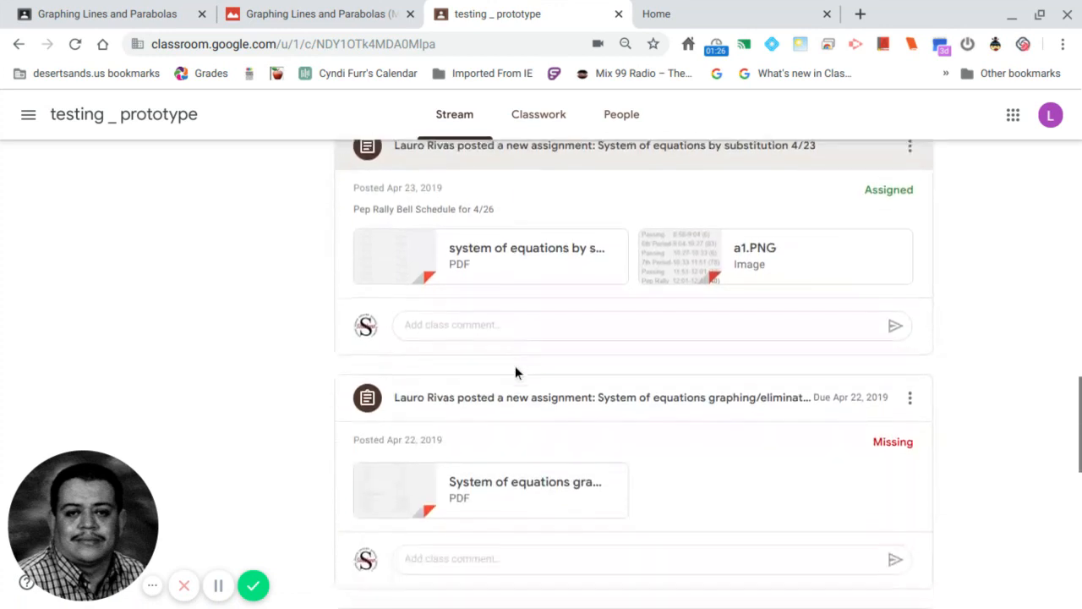
{"action": "scroll", "scroll_direction": "down", "scroll_amount": 3}
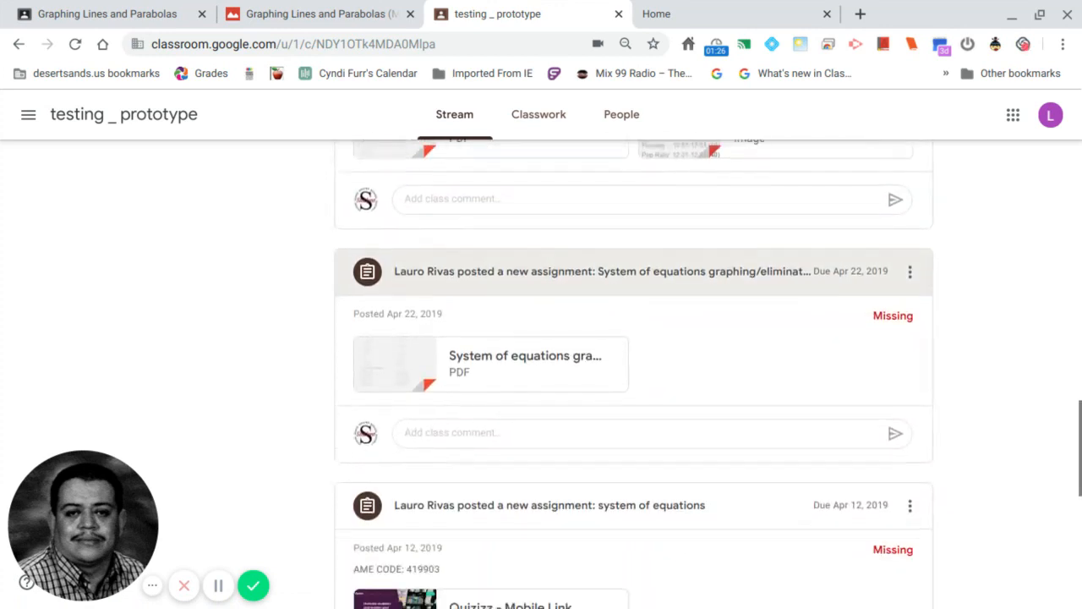
{"action": "scroll", "scroll_direction": "down", "scroll_amount": 3}
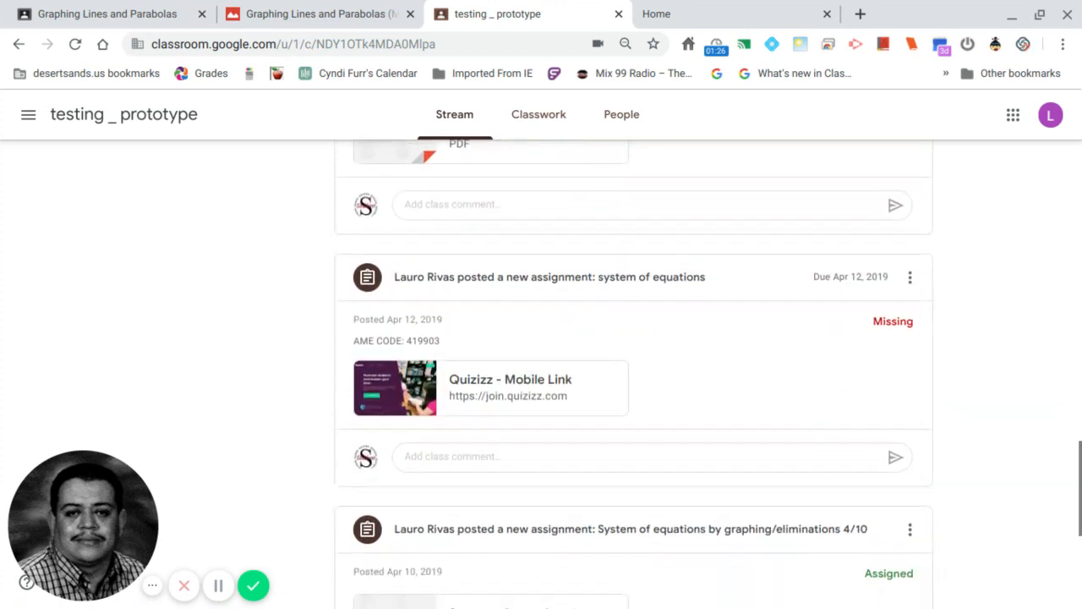
{"action": "scroll", "scroll_direction": "down", "scroll_amount": 3}
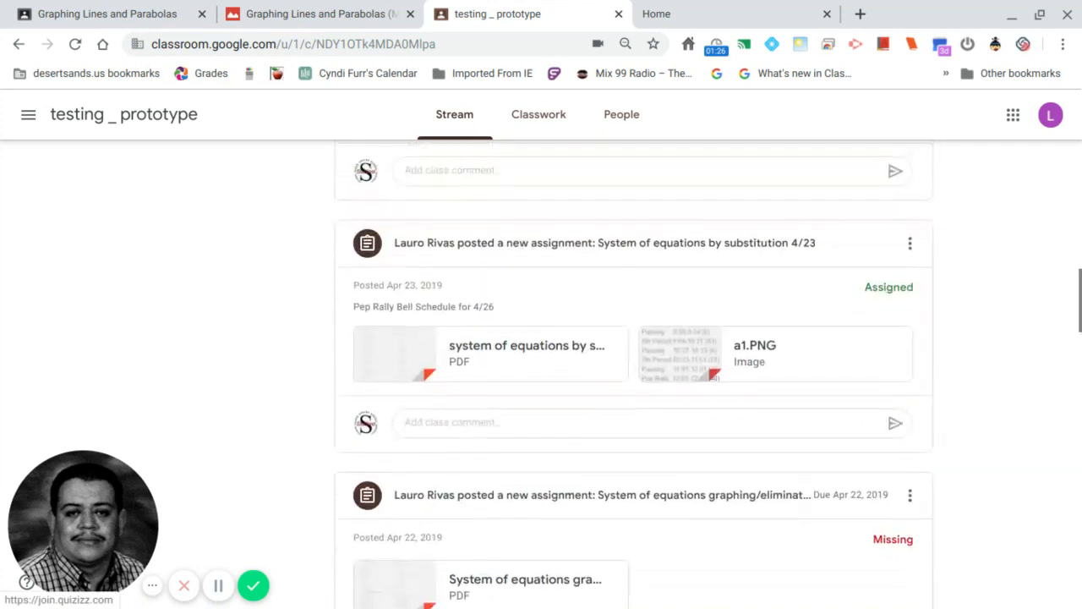
{"action": "scroll", "scroll_direction": "up", "scroll_amount": 3}
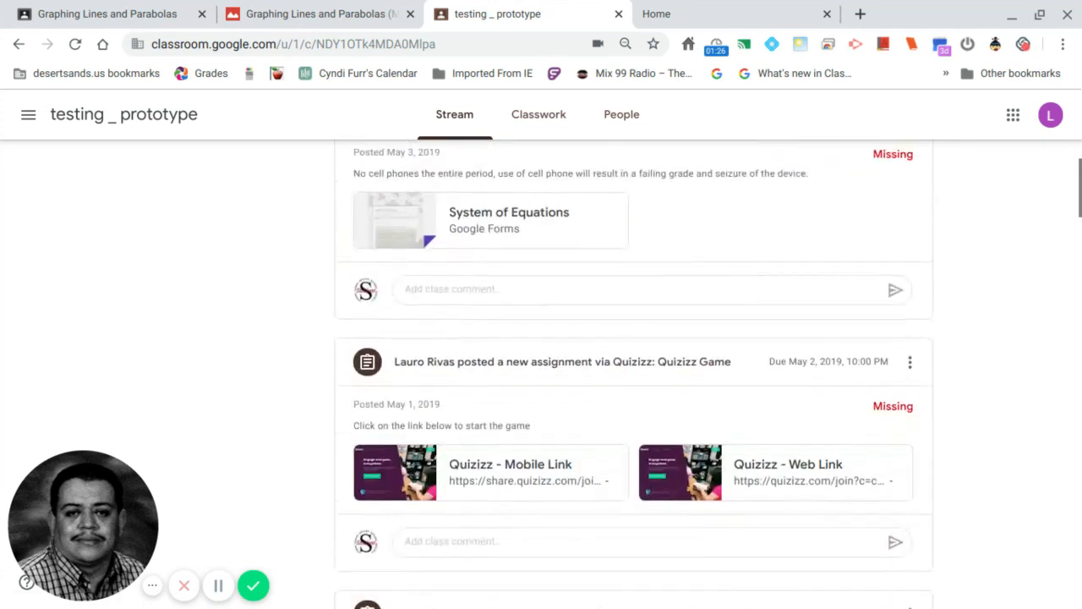
{"action": "scroll", "scroll_direction": "down", "scroll_amount": 3}
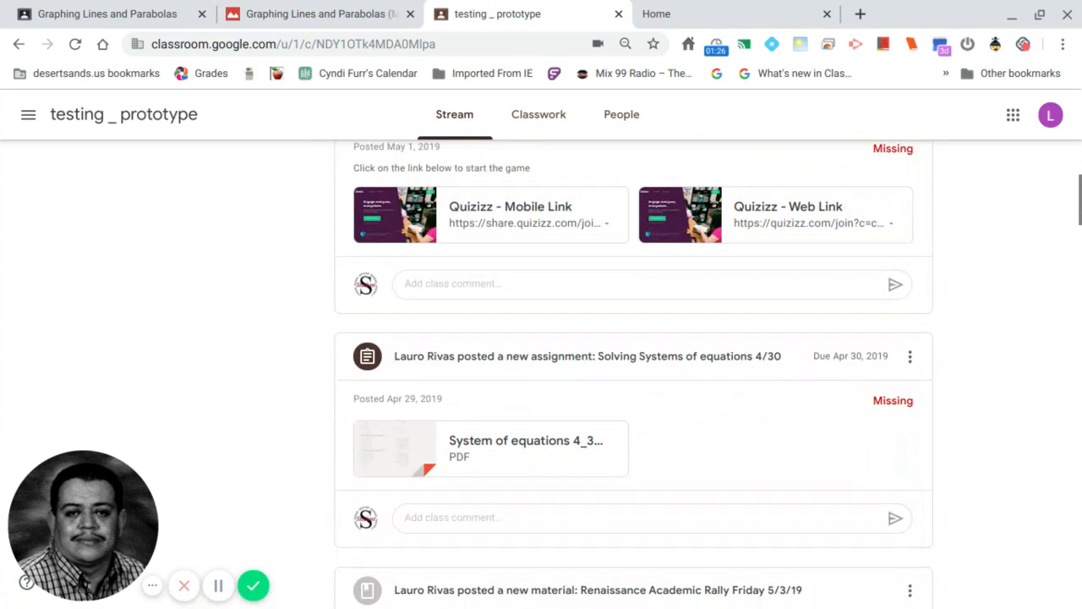
{"action": "left_click", "coordinate": [587, 355]}
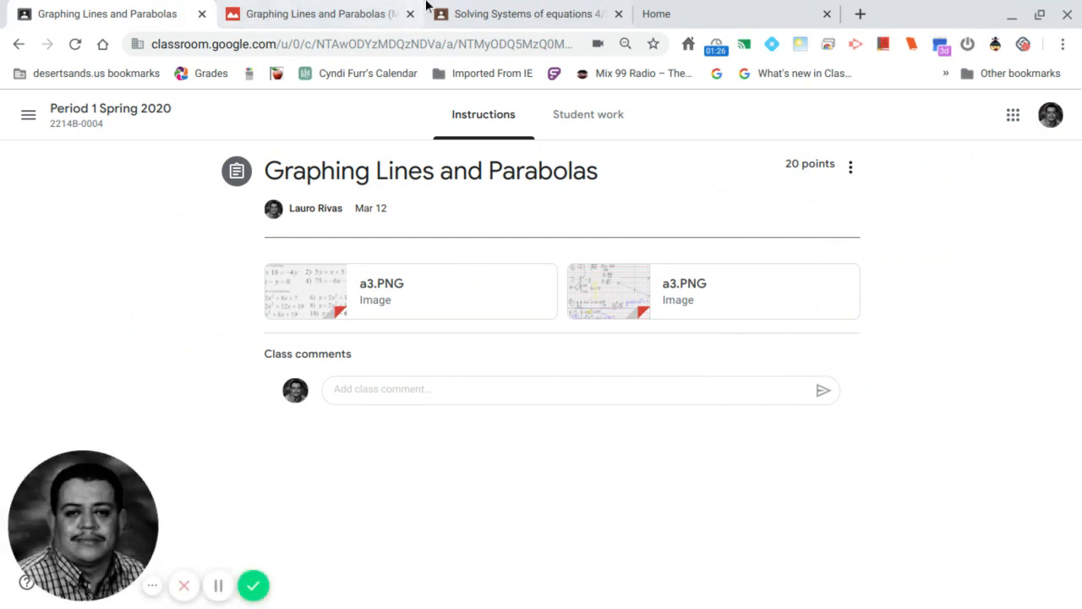
Show the Solving Systems of equations 4/30 assignment page with work marked Missing.
{"action": "left_click", "coordinate": [524, 13]}
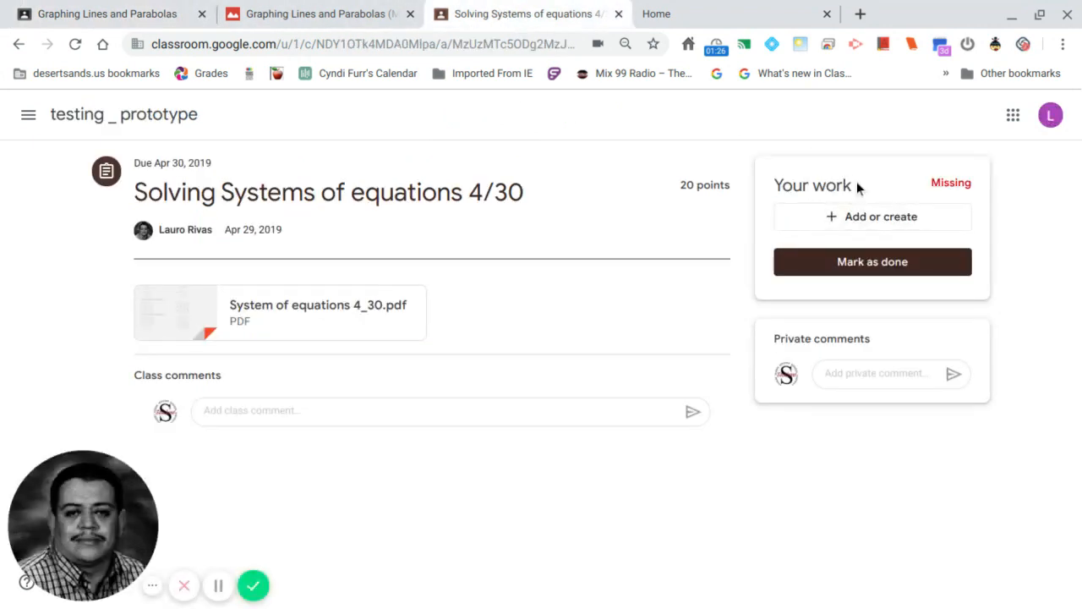
{"action": "mouse_move", "coordinate": [1028, 419]}
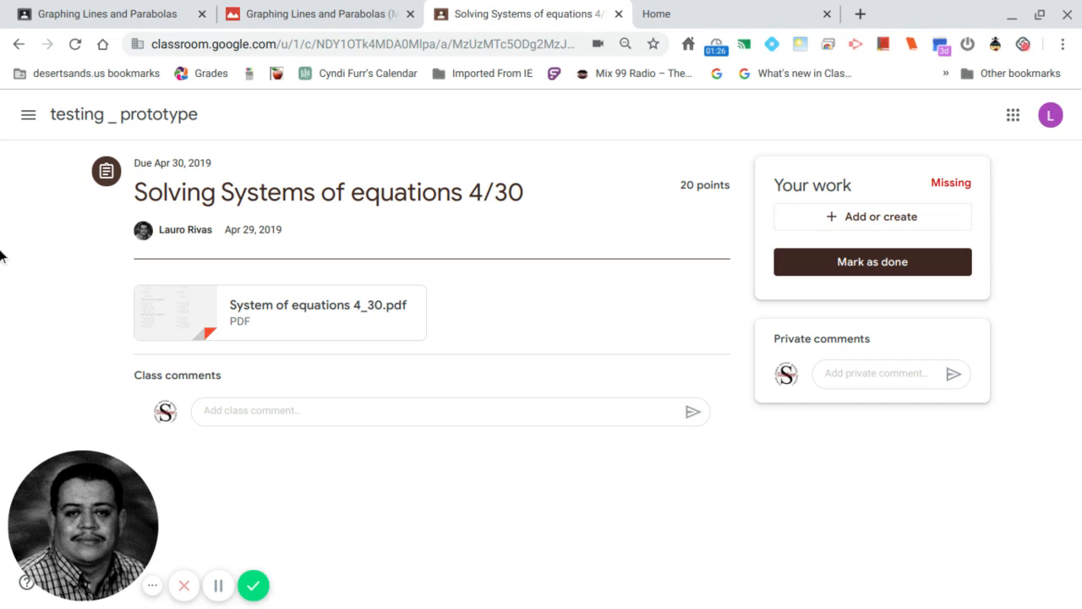
{"action": "mouse_move", "coordinate": [3, 375]}
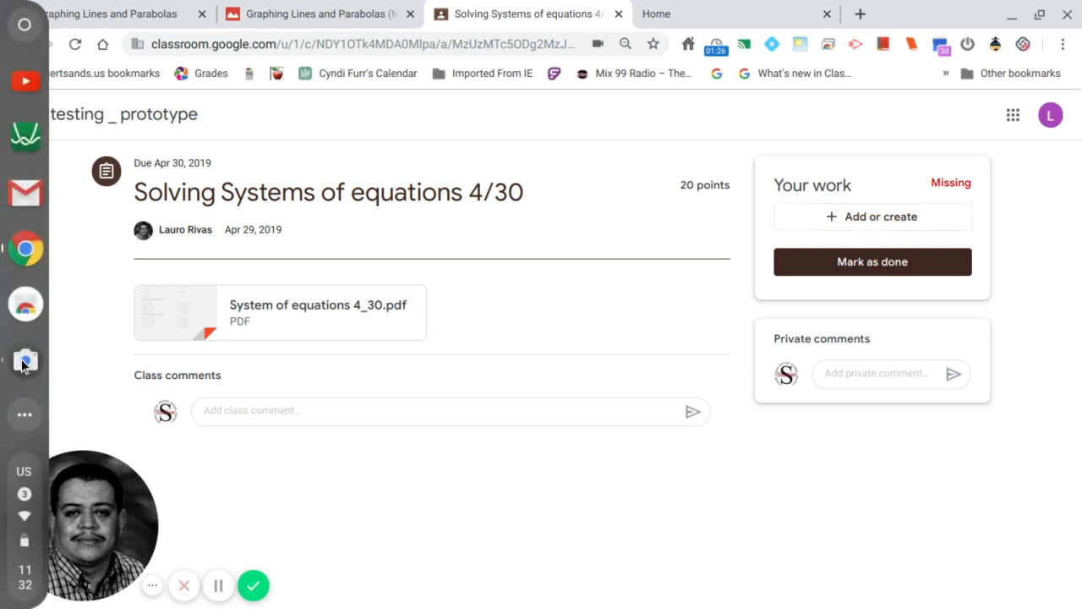
Launch the Camera app aimed at the whiteboard reading Work For Graphing Lines & Parabolas.
{"action": "left_click", "coordinate": [24, 362]}
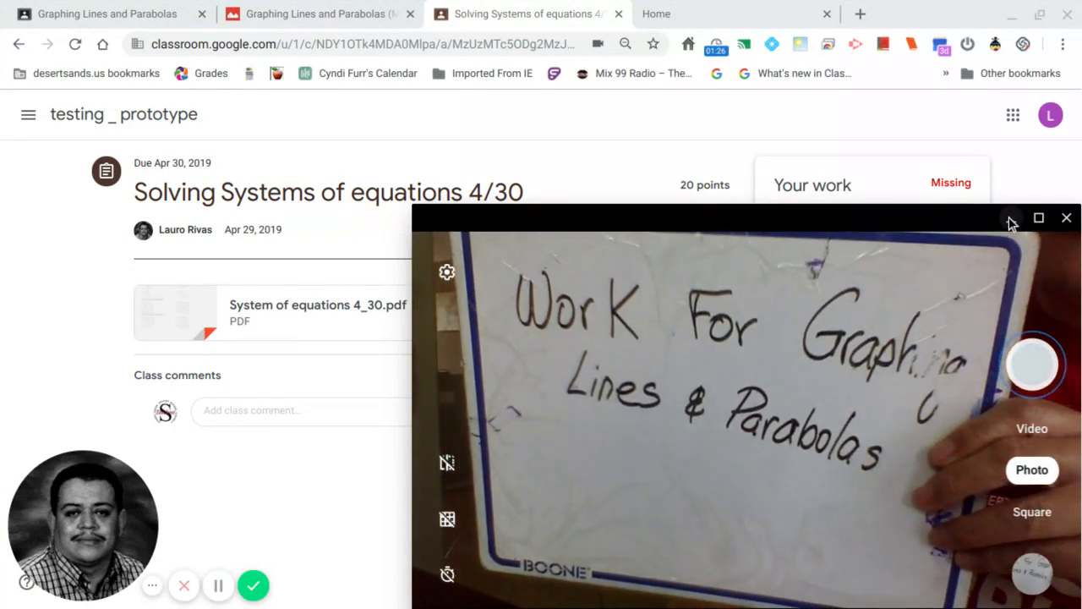
{"action": "left_click", "coordinate": [1066, 216]}
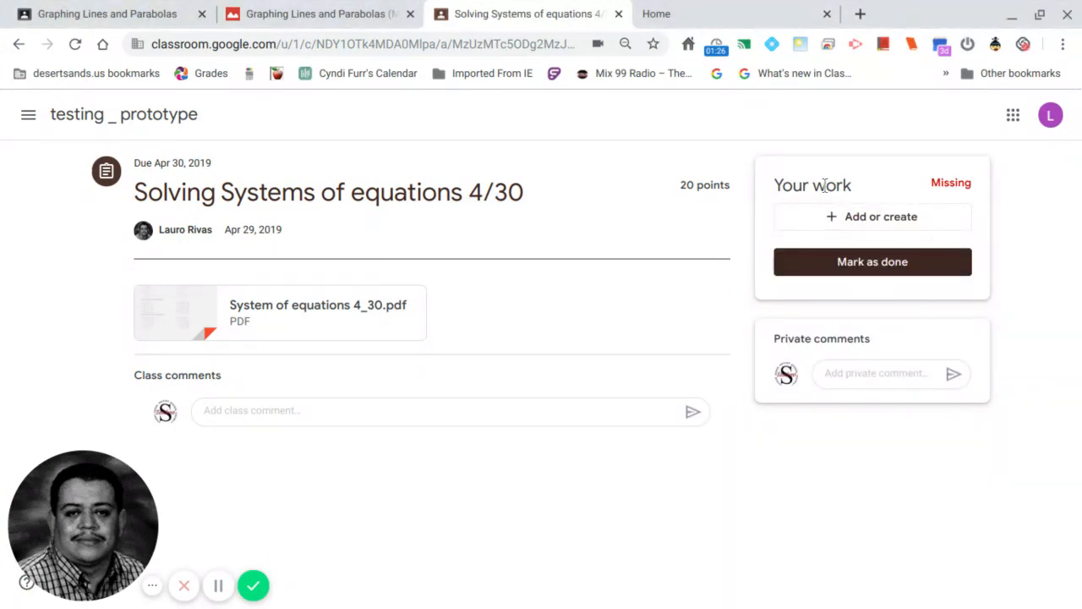
Choose File under Add or create to bring up the Google Drive insert dialog.
{"action": "left_click", "coordinate": [872, 216]}
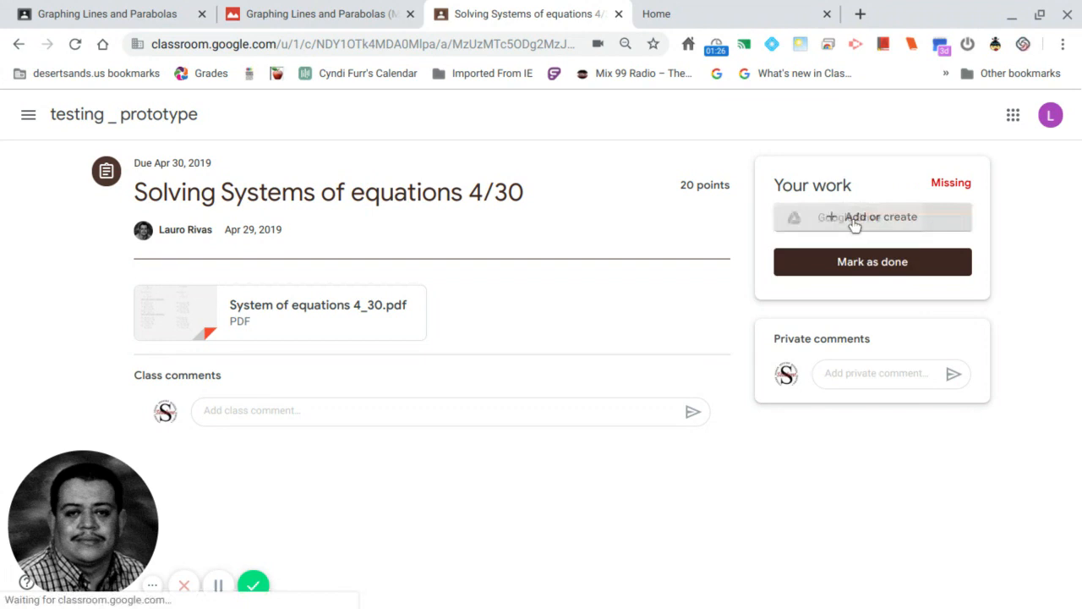
{"action": "left_click", "coordinate": [873, 216]}
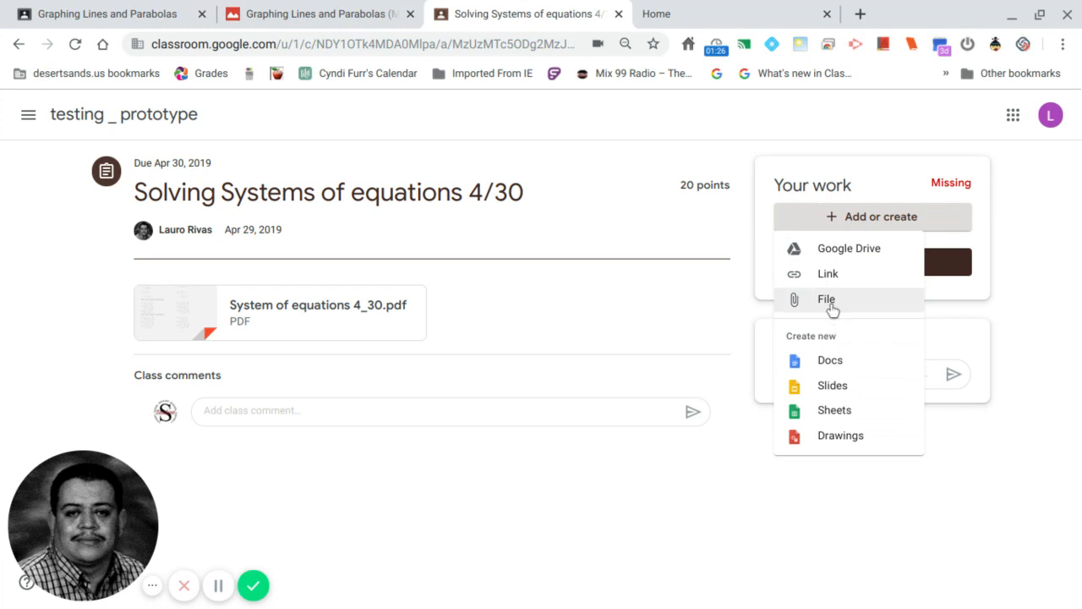
{"action": "left_click", "coordinate": [825, 299]}
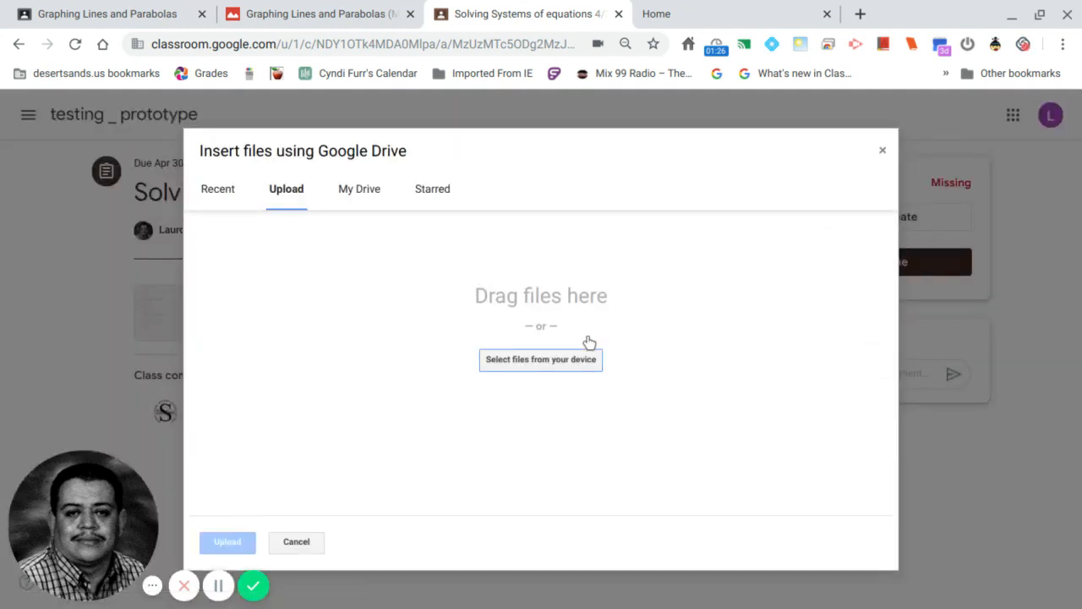
{"action": "mouse_move", "coordinate": [559, 369]}
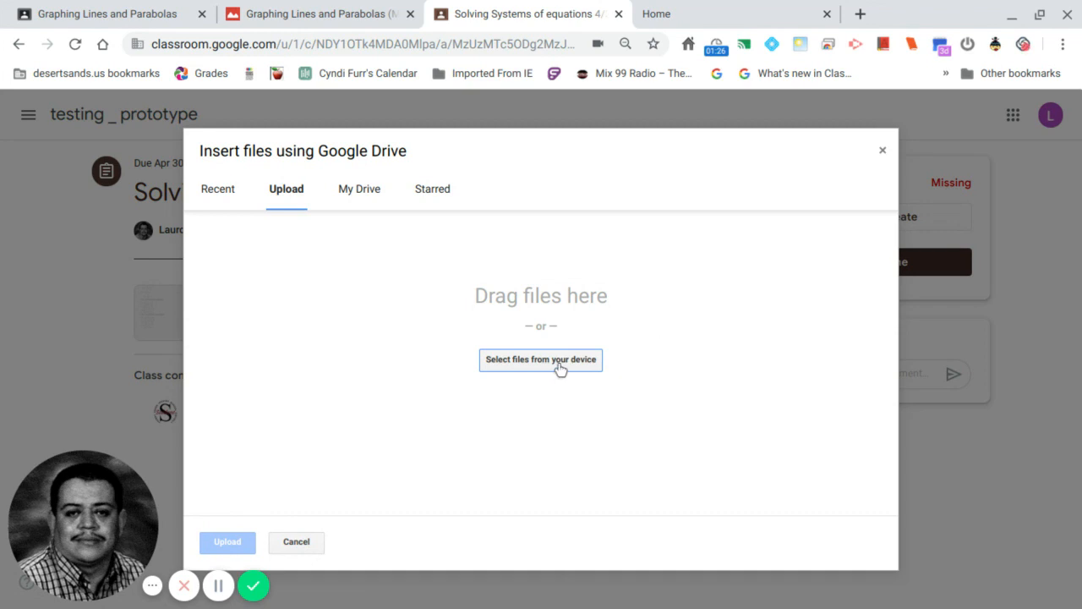
Browse the device for a file to upload, showing the Downloads folder.
{"action": "left_click", "coordinate": [541, 358]}
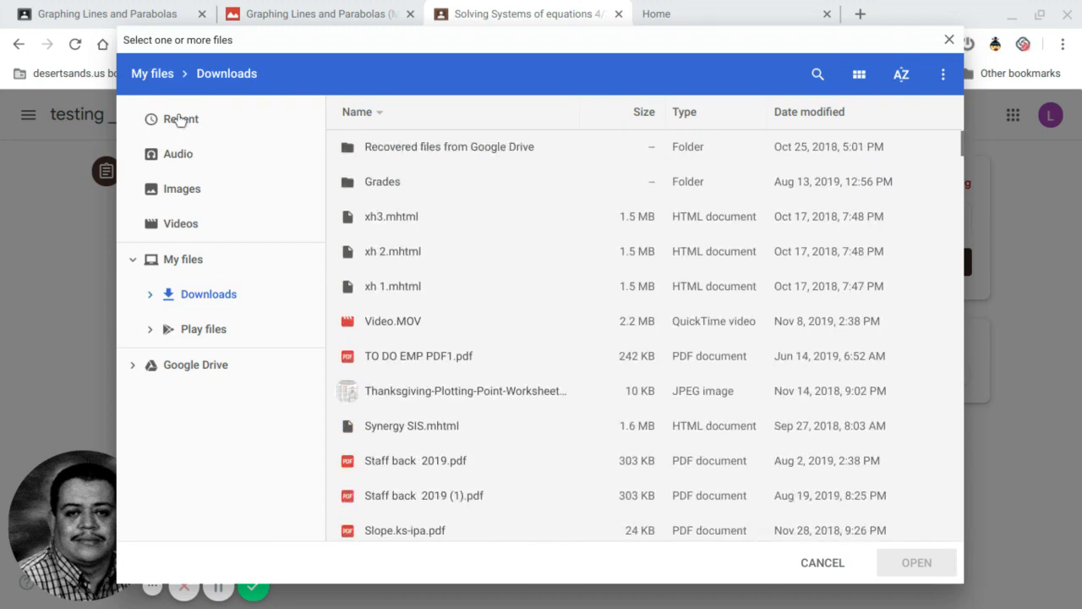
Select the newest photo IMG_20200322_113253.jpg from Recent and confirm it for upload.
{"action": "left_click", "coordinate": [179, 118]}
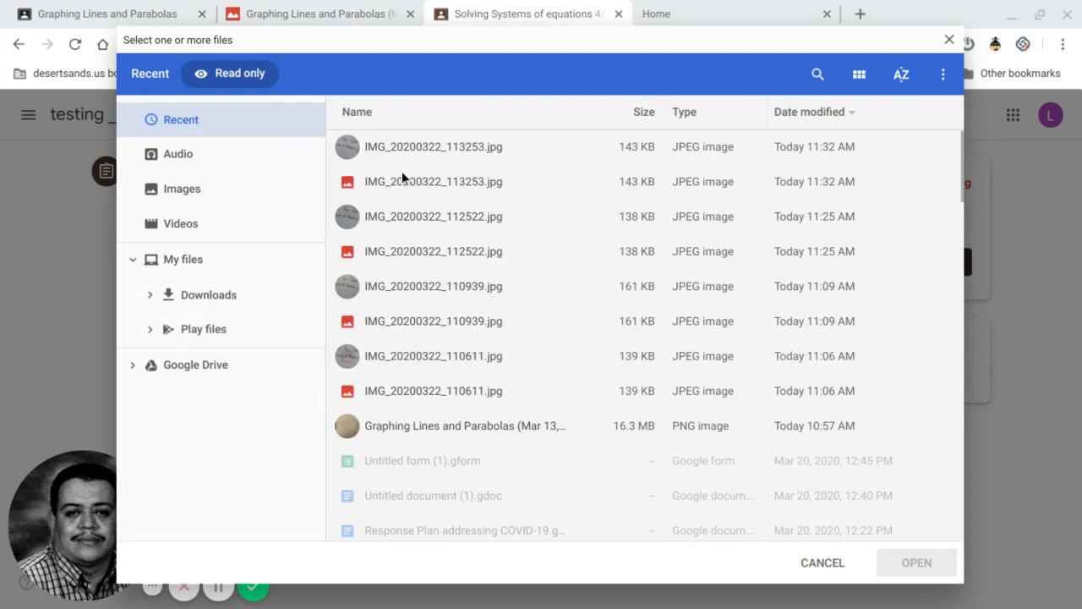
{"action": "left_click", "coordinate": [433, 146]}
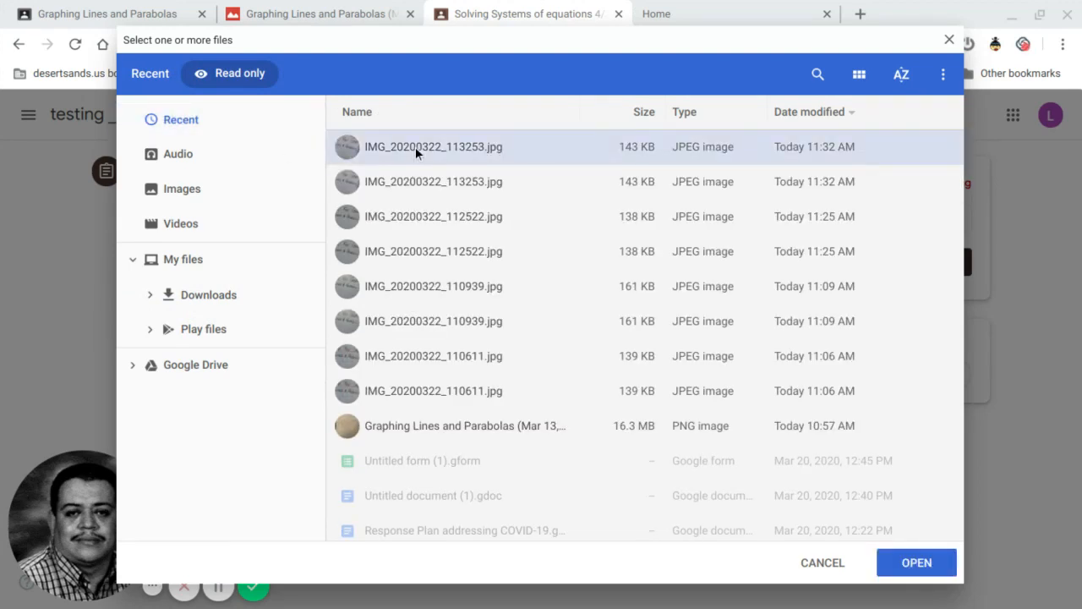
{"action": "left_click", "coordinate": [433, 145]}
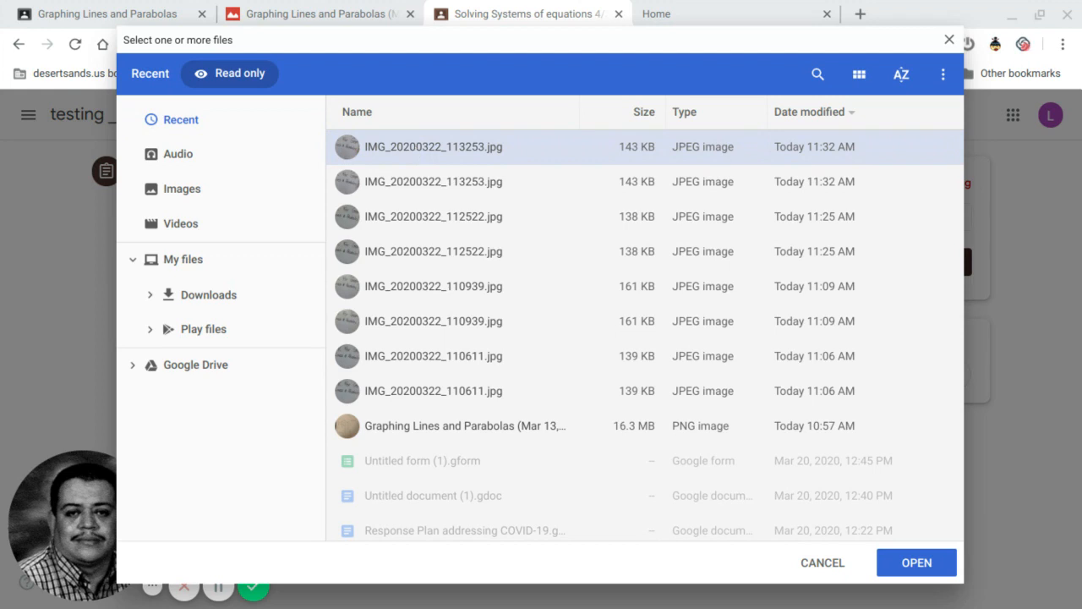
{"action": "left_click", "coordinate": [433, 216]}
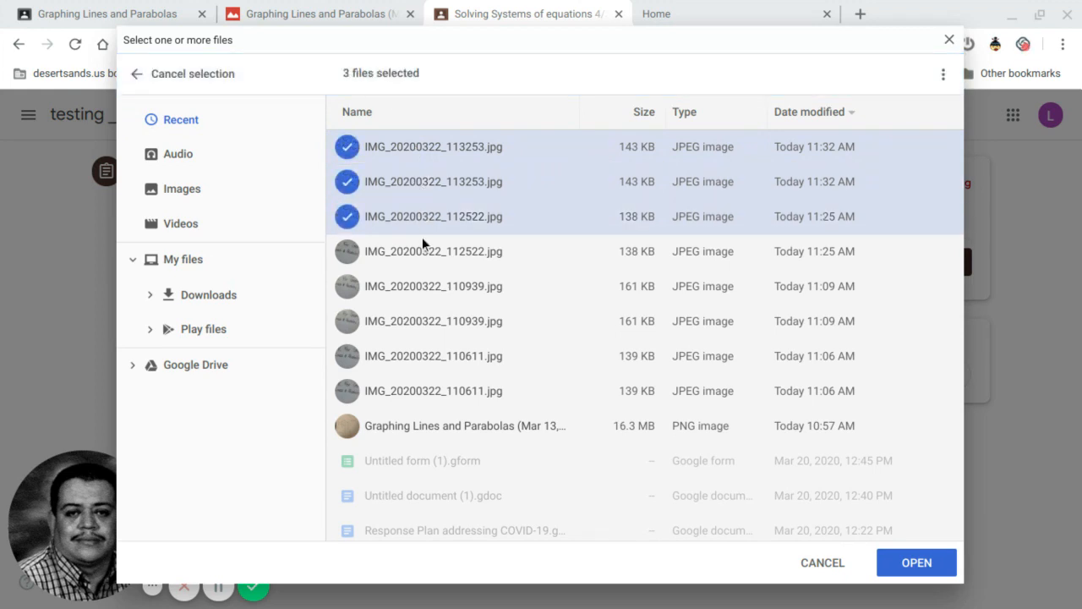
{"action": "left_click", "coordinate": [423, 286]}
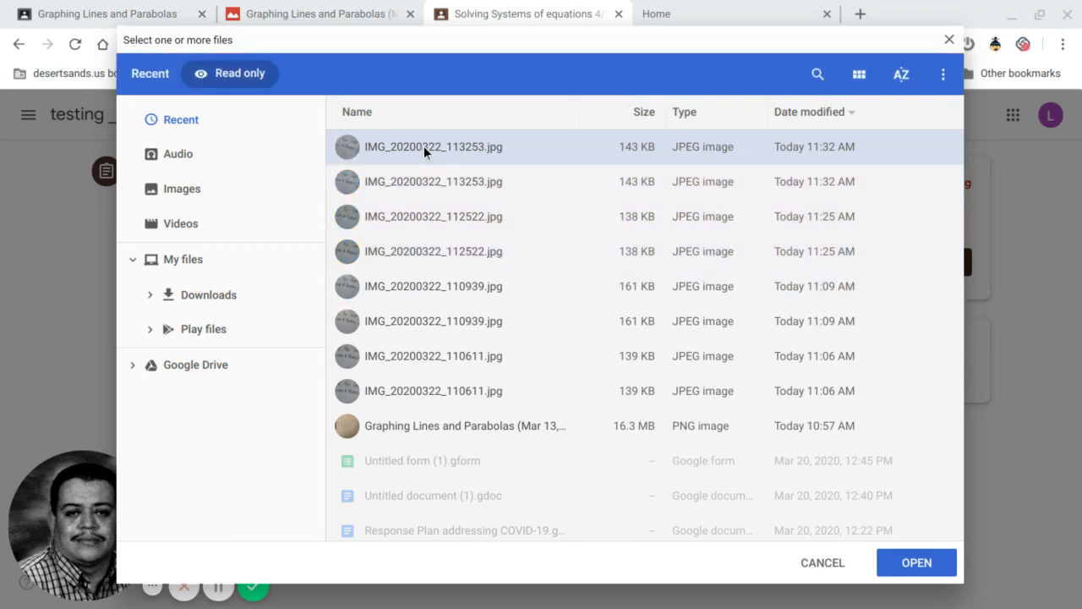
{"action": "left_click", "coordinate": [432, 181]}
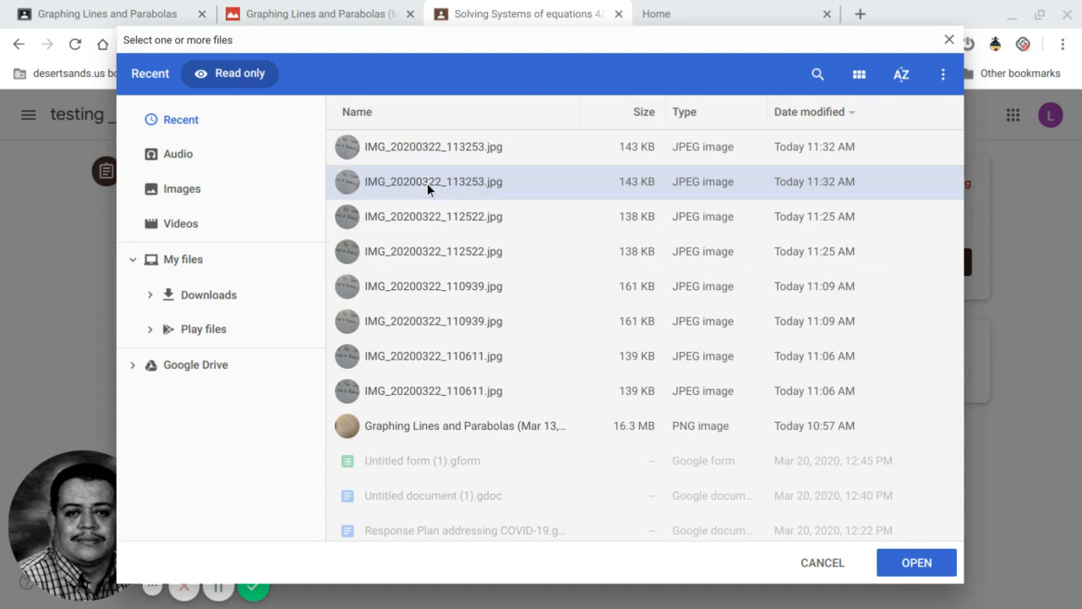
{"action": "left_click", "coordinate": [433, 146]}
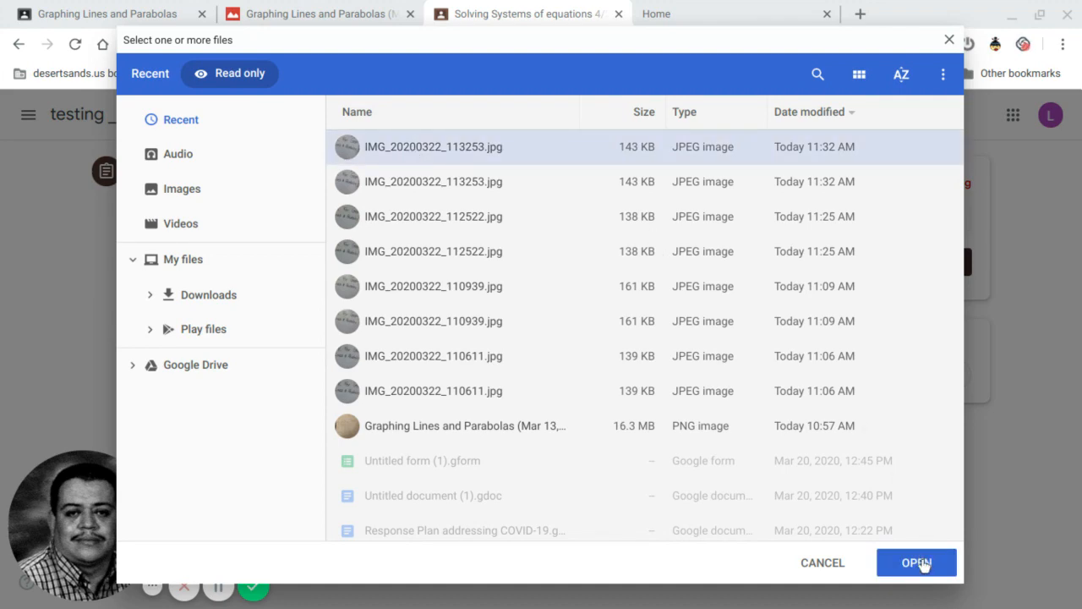
{"action": "left_click", "coordinate": [917, 562]}
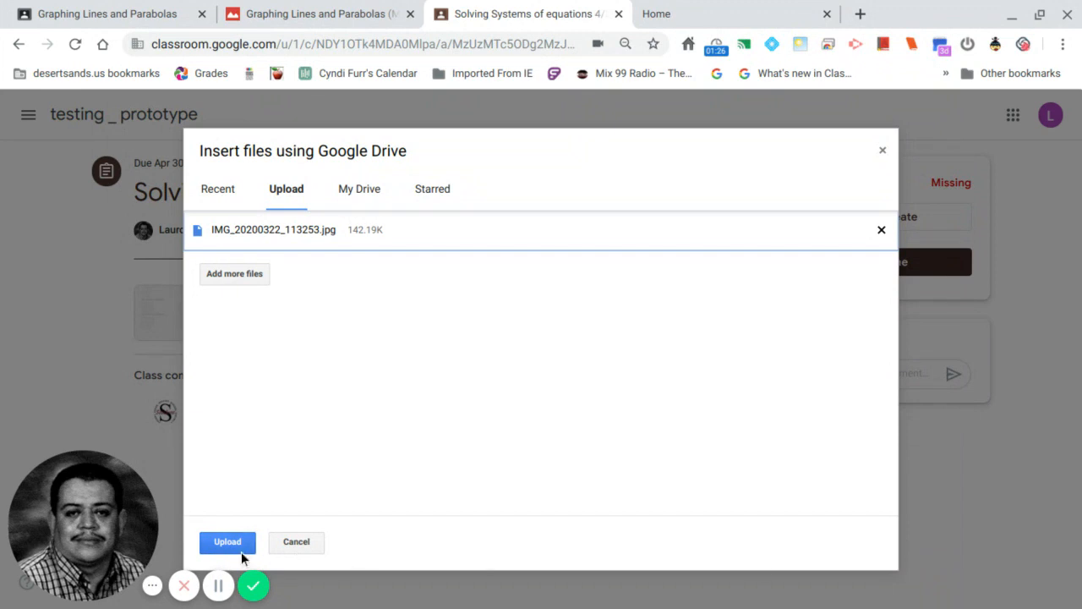
Upload IMG_20200322_113253.jpg so it attaches under Your work.
{"action": "left_click", "coordinate": [227, 541]}
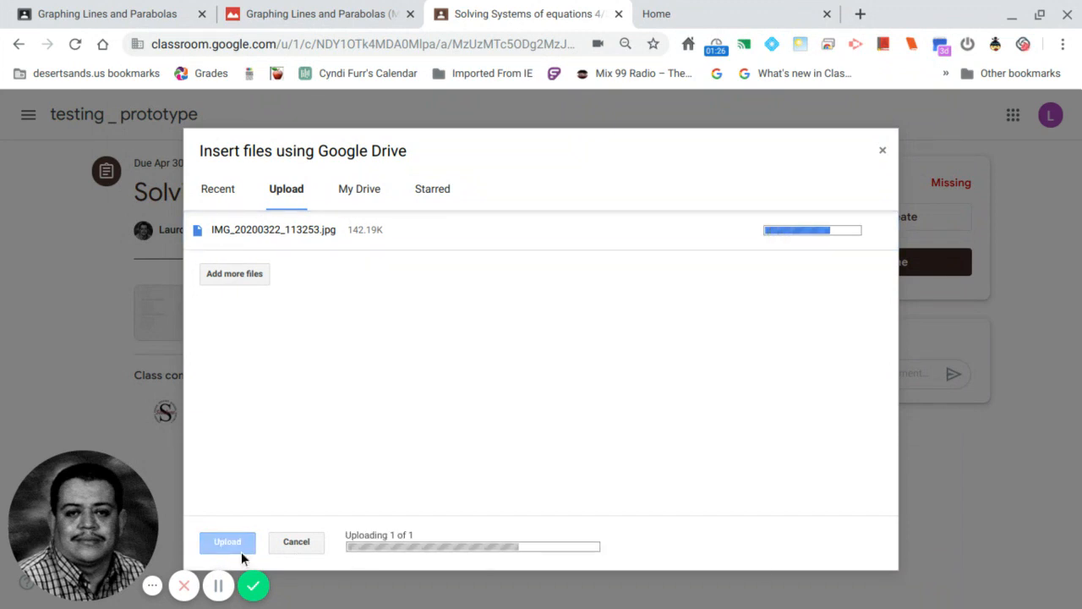
{"action": "left_click", "coordinate": [227, 541]}
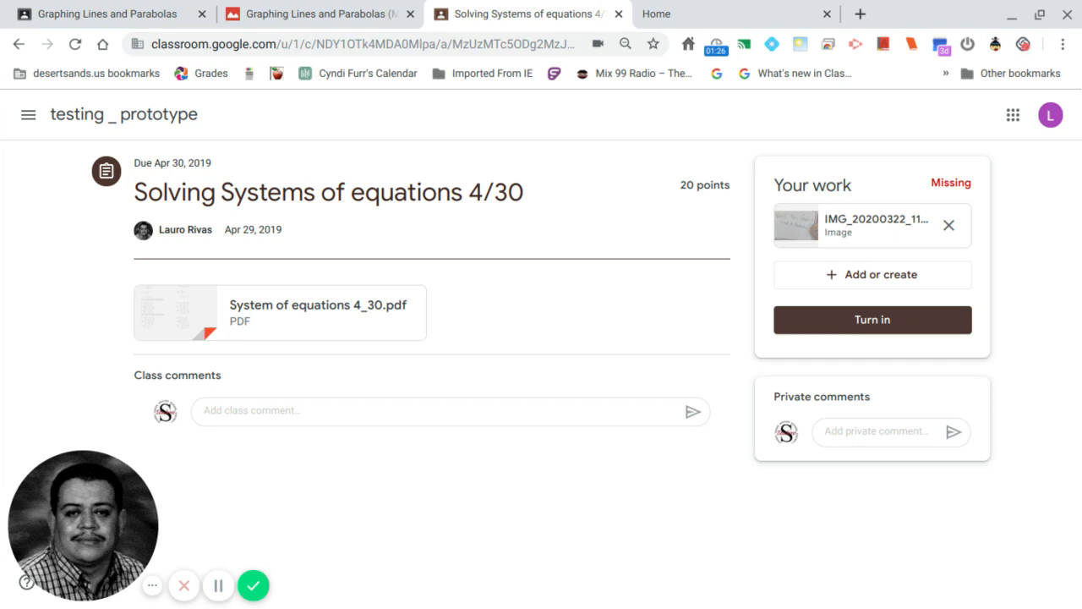
Turn in the assignment with the attached photo, status now Turned in late.
{"action": "left_click", "coordinate": [873, 320]}
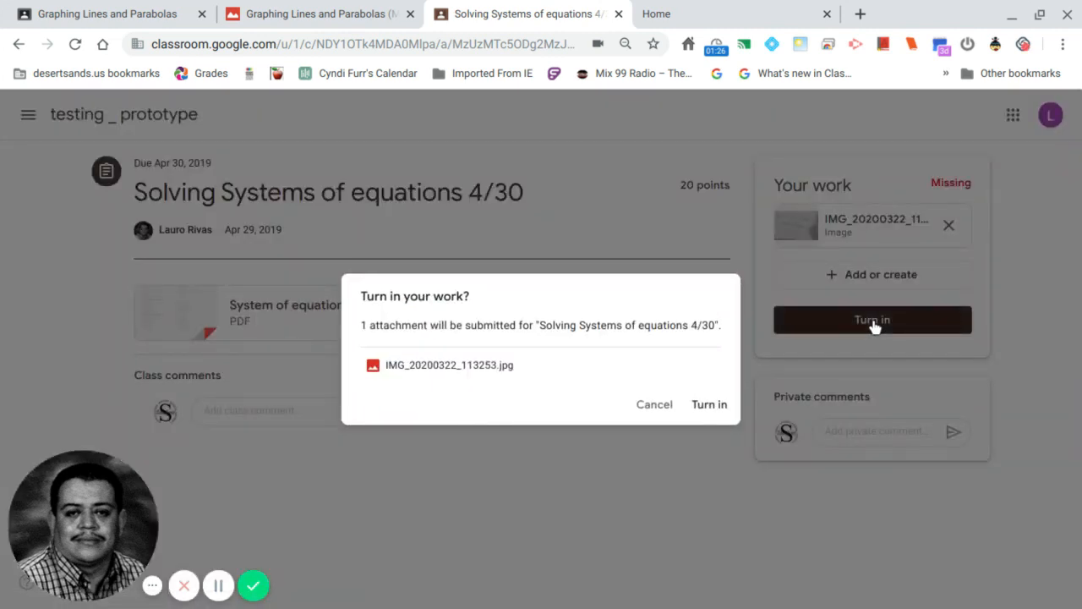
{"action": "left_click", "coordinate": [709, 404]}
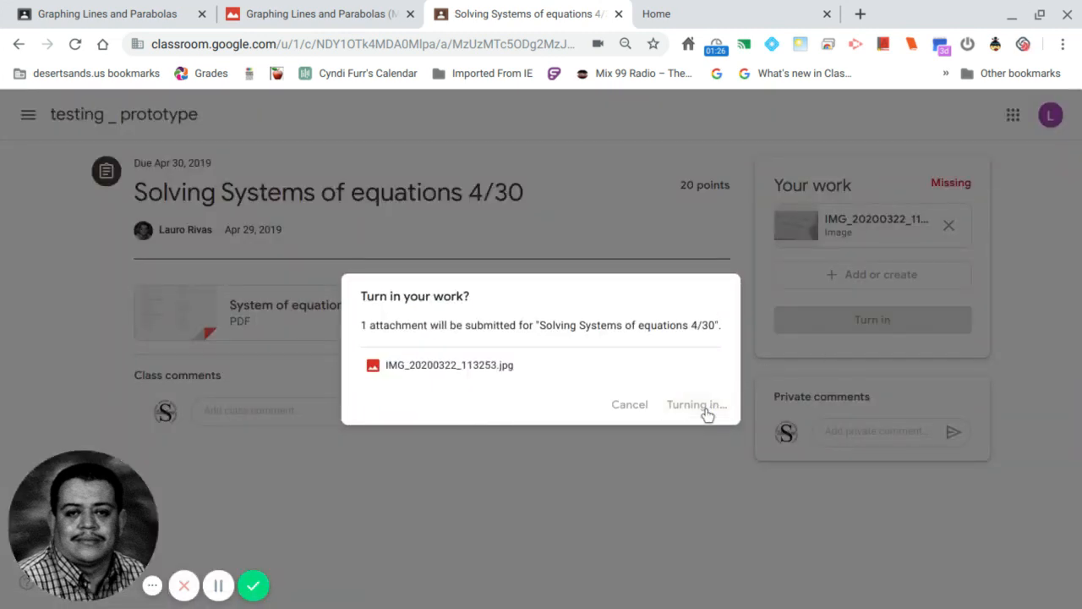
{"action": "left_click", "coordinate": [697, 404]}
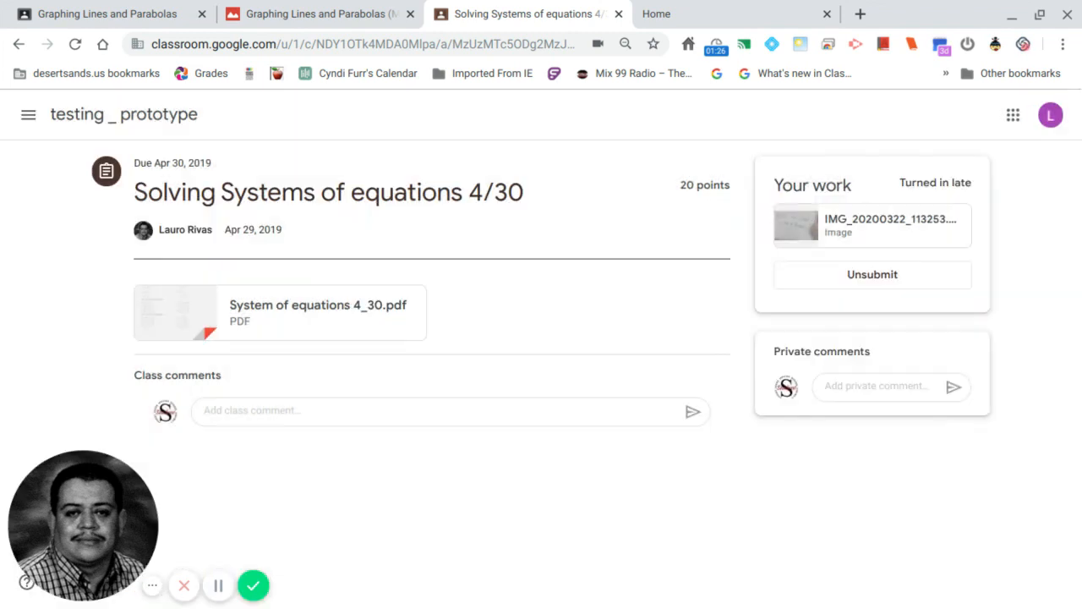
{"action": "mouse_move", "coordinate": [961, 165]}
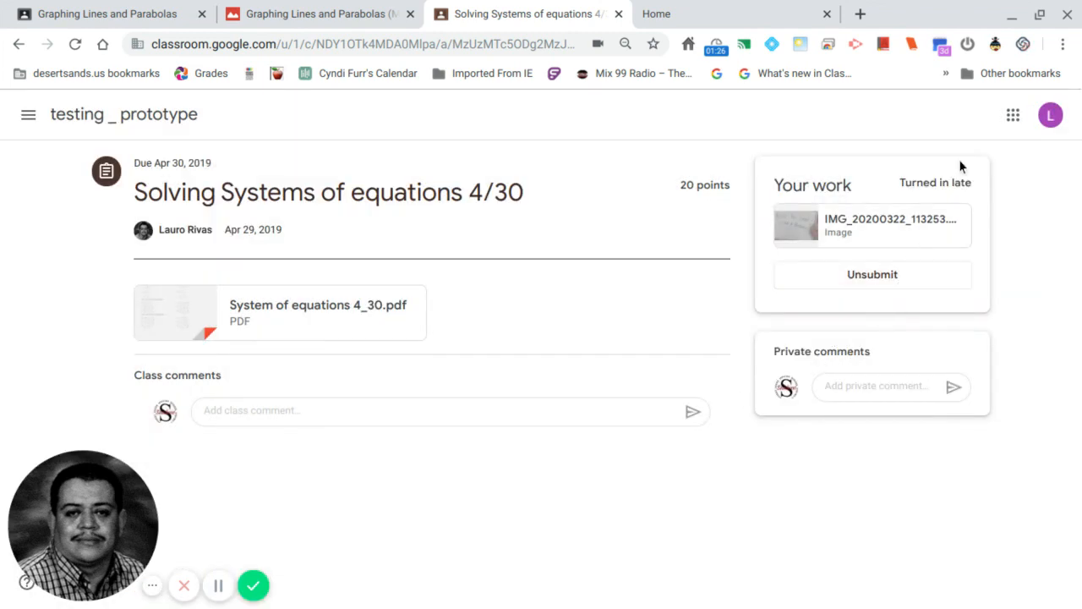
{"action": "mouse_move", "coordinate": [971, 189]}
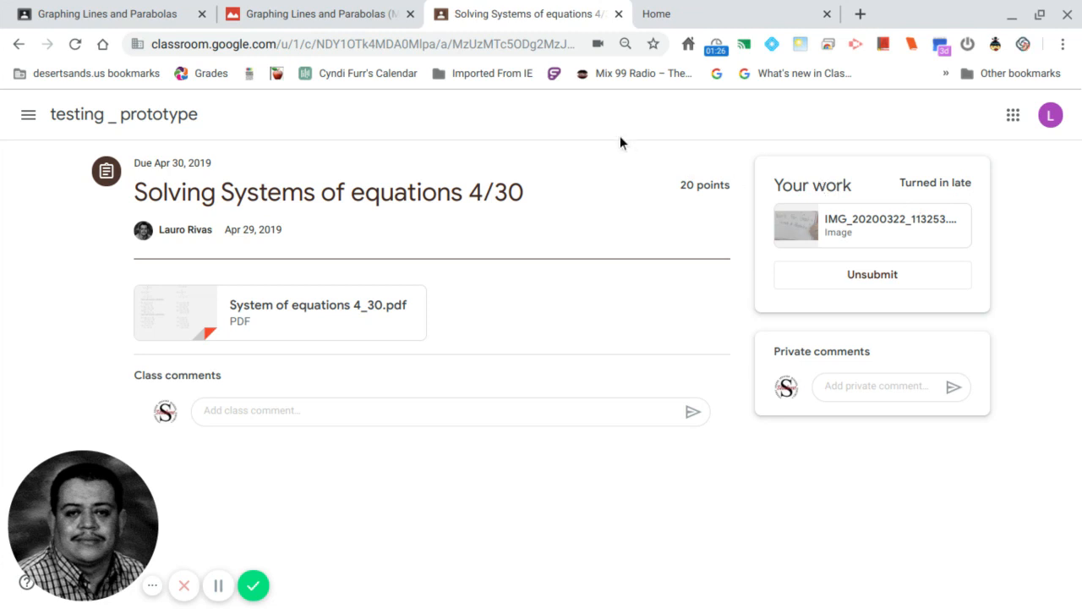
{"action": "mouse_move", "coordinate": [745, 112]}
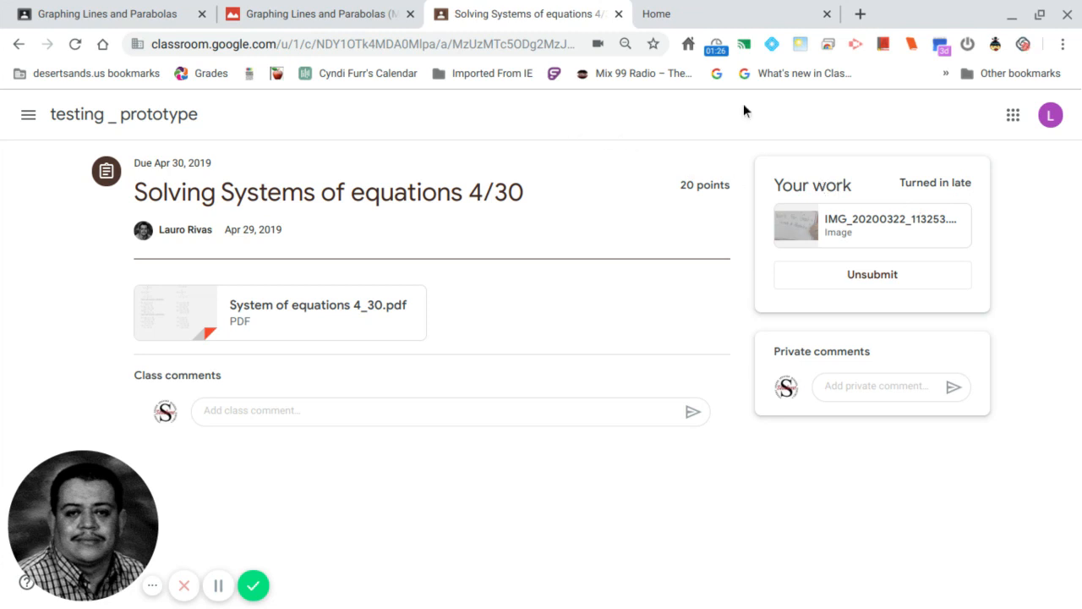
{"action": "mouse_move", "coordinate": [254, 585]}
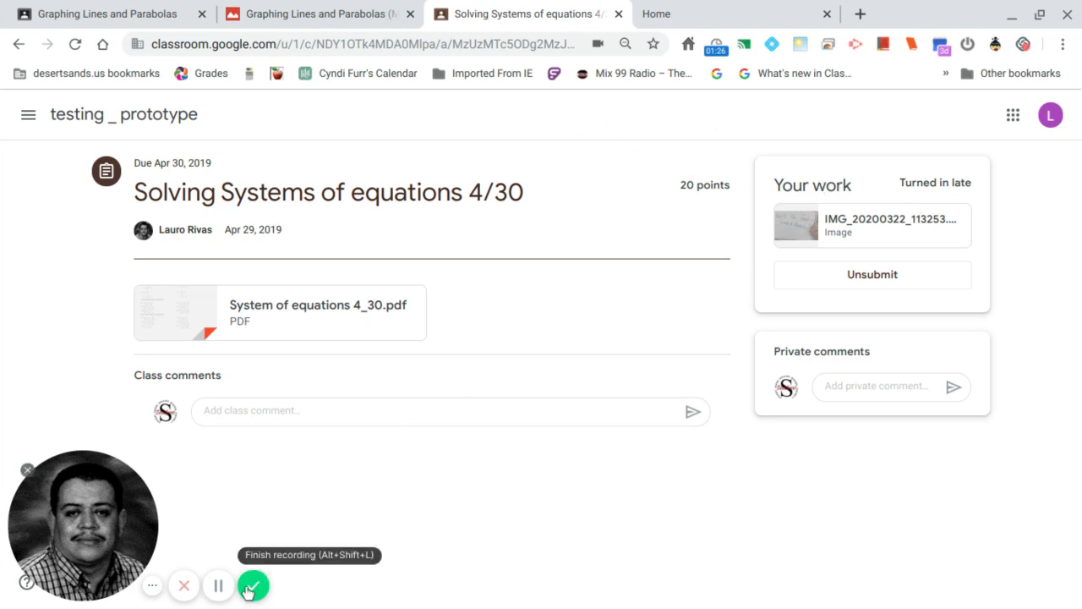